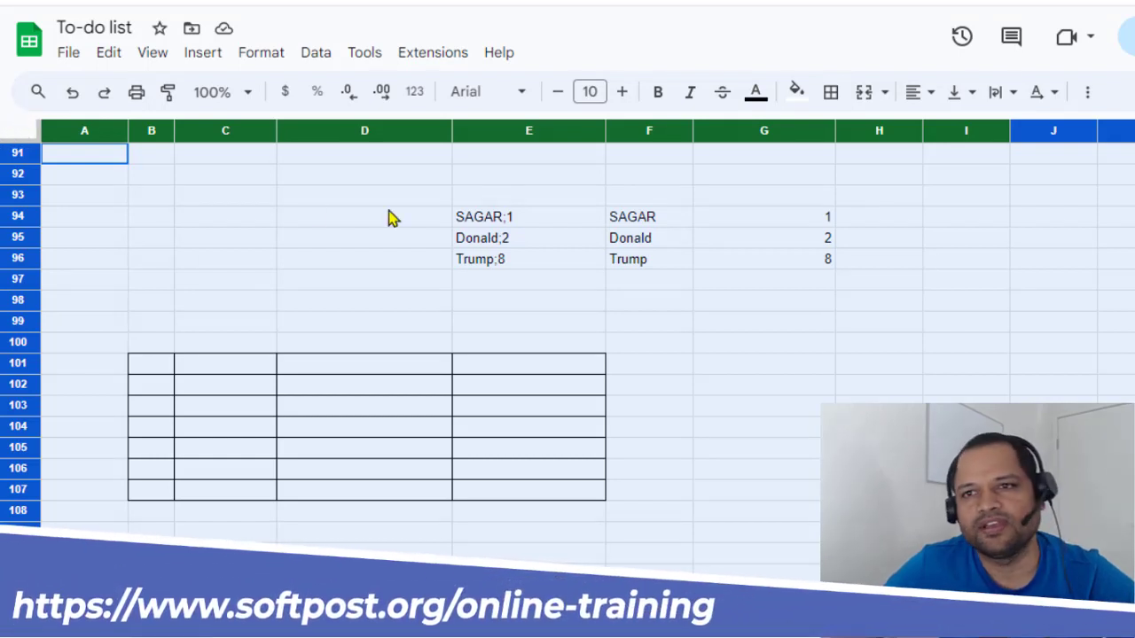
pyautogui.moveTo(78, 181)
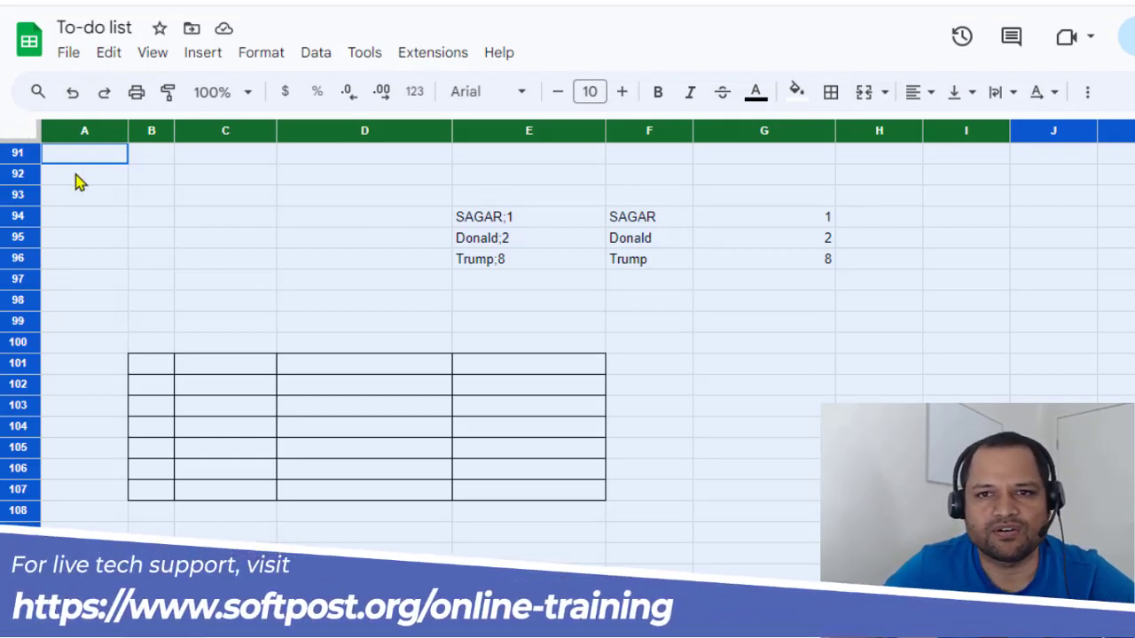
pyautogui.moveTo(482, 510)
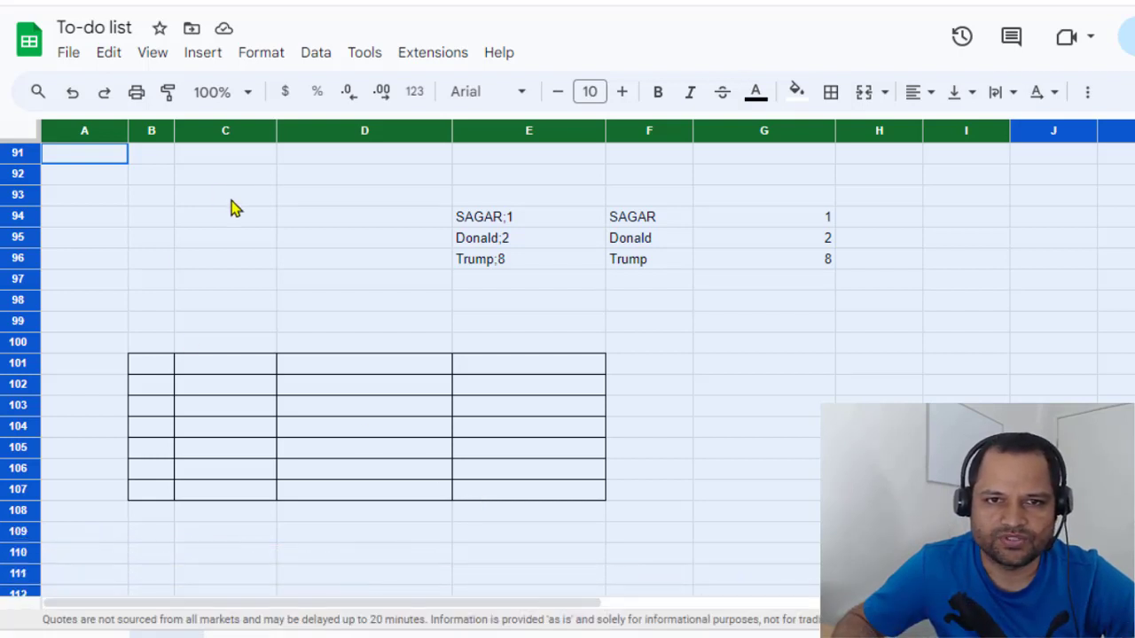
pyautogui.moveTo(232, 133)
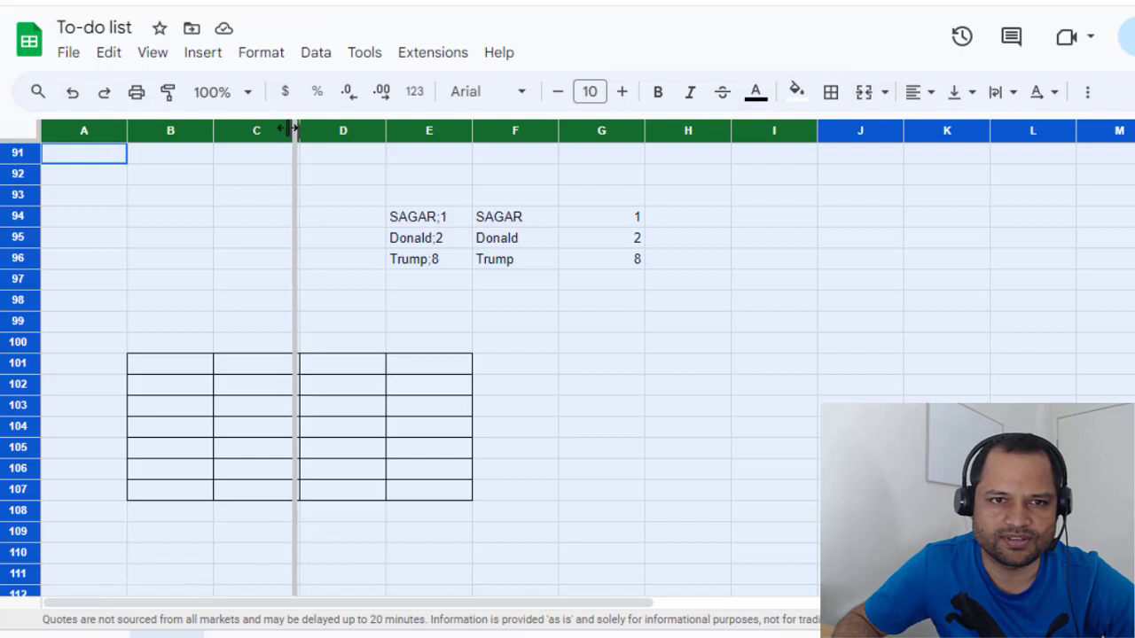
# Resize every selected column to one uniform, narrower width by dragging a header boundary left.
pyautogui.moveTo(298, 131); pyautogui.dragTo(266, 132)
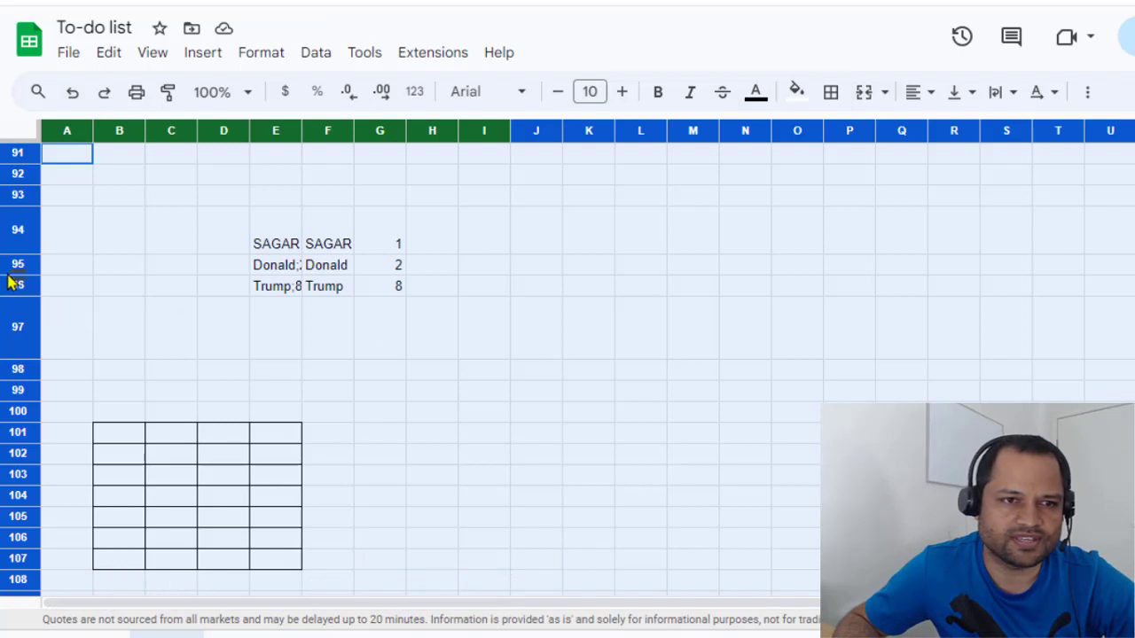
pyautogui.moveTo(25, 294)
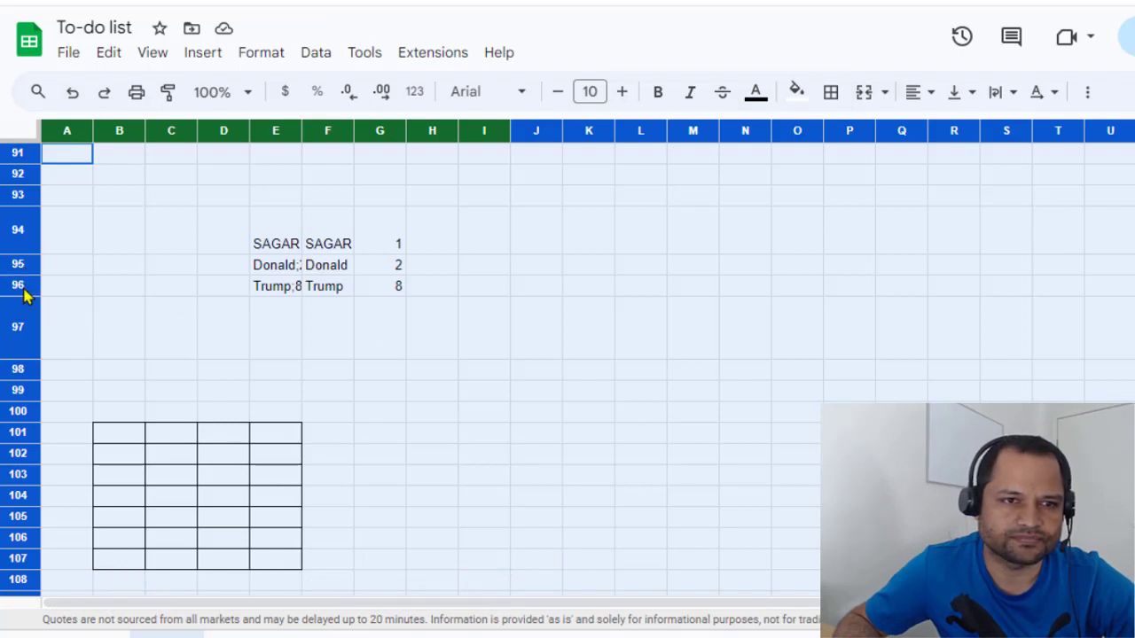